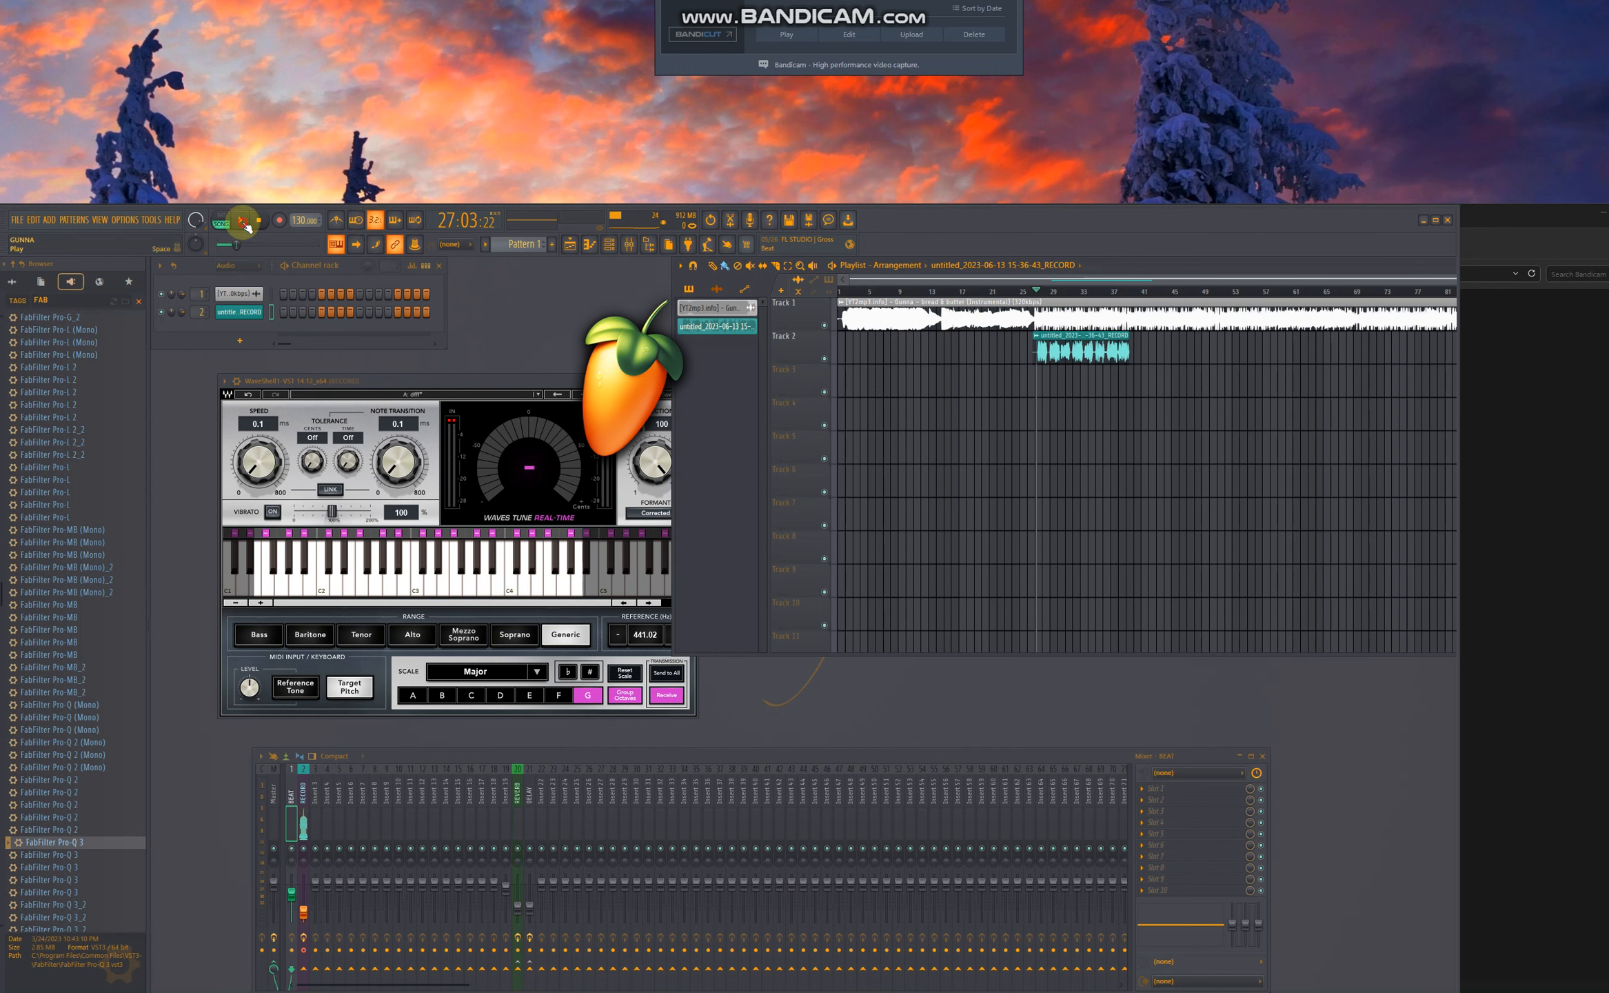
Start playback of the recorded vocal clip through the Waves Tune chain
click(241, 219)
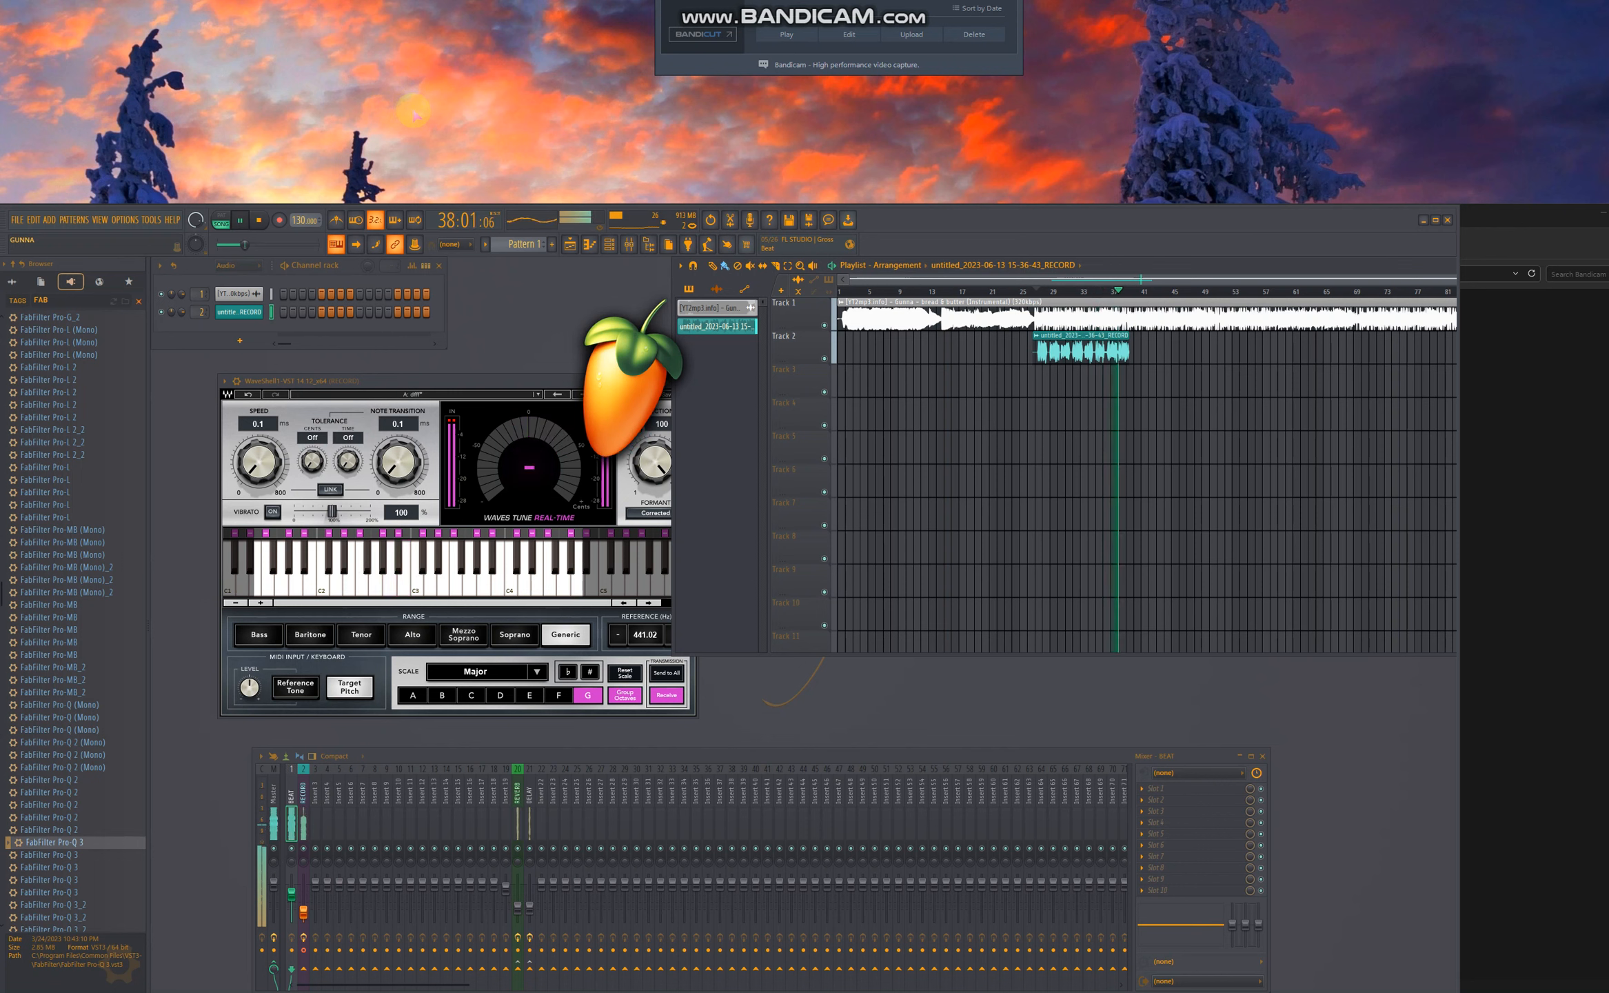
Stop playback and select the RECORD vocal insert in the Mixer
click(260, 219)
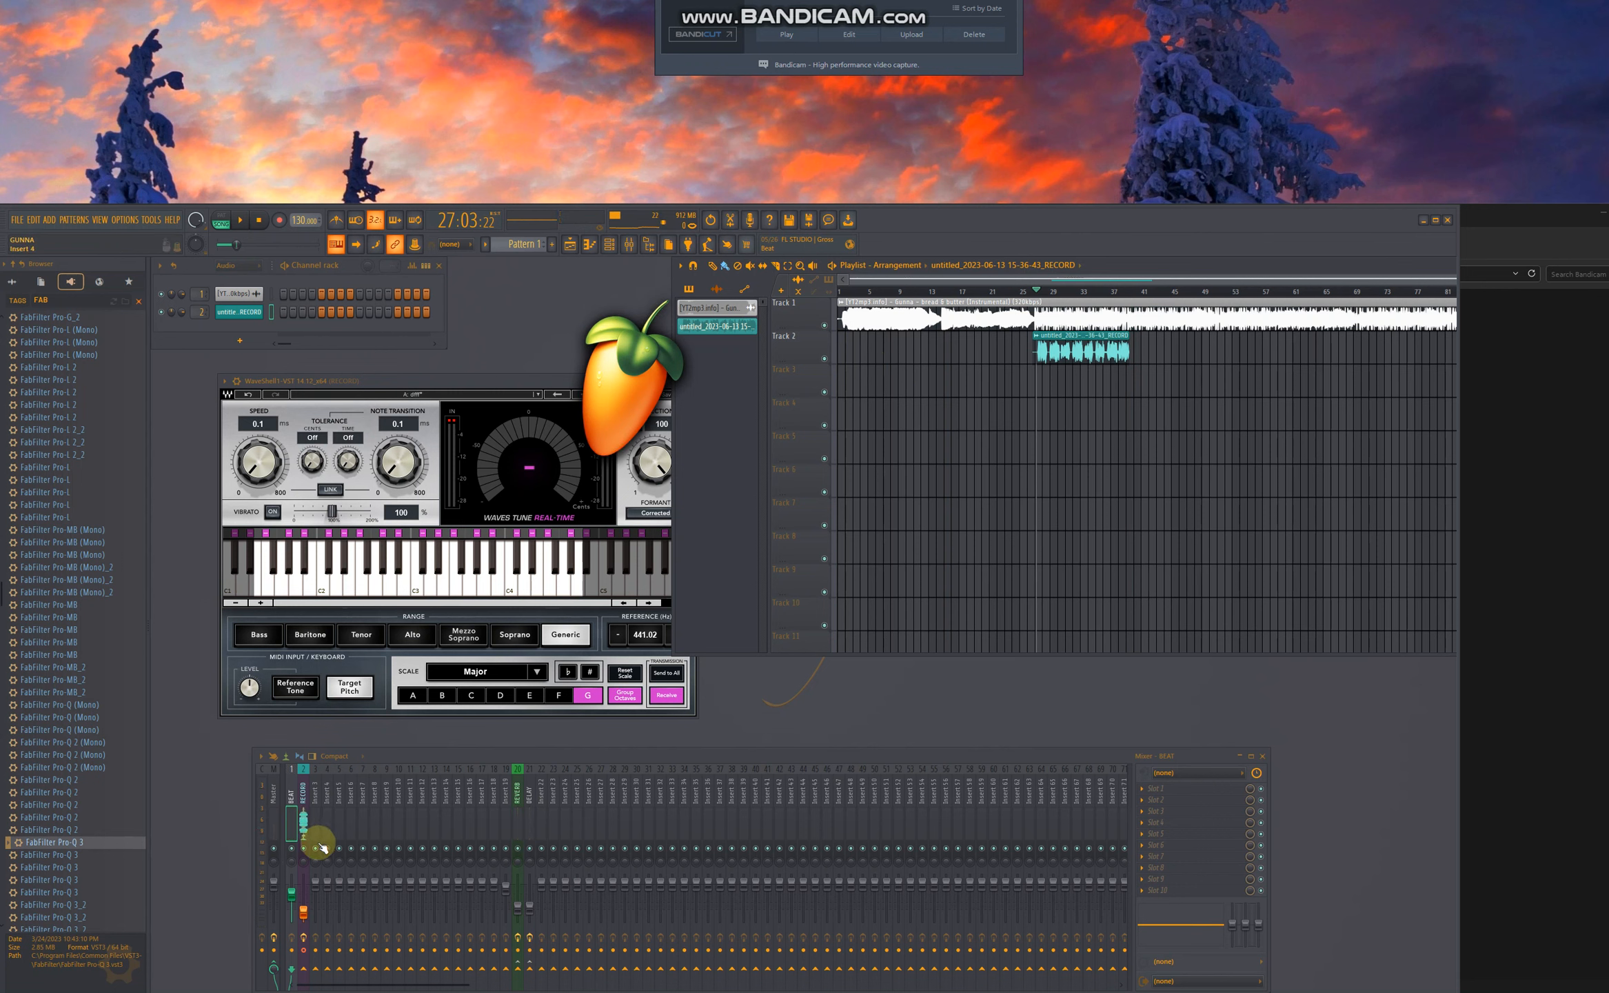
click(307, 817)
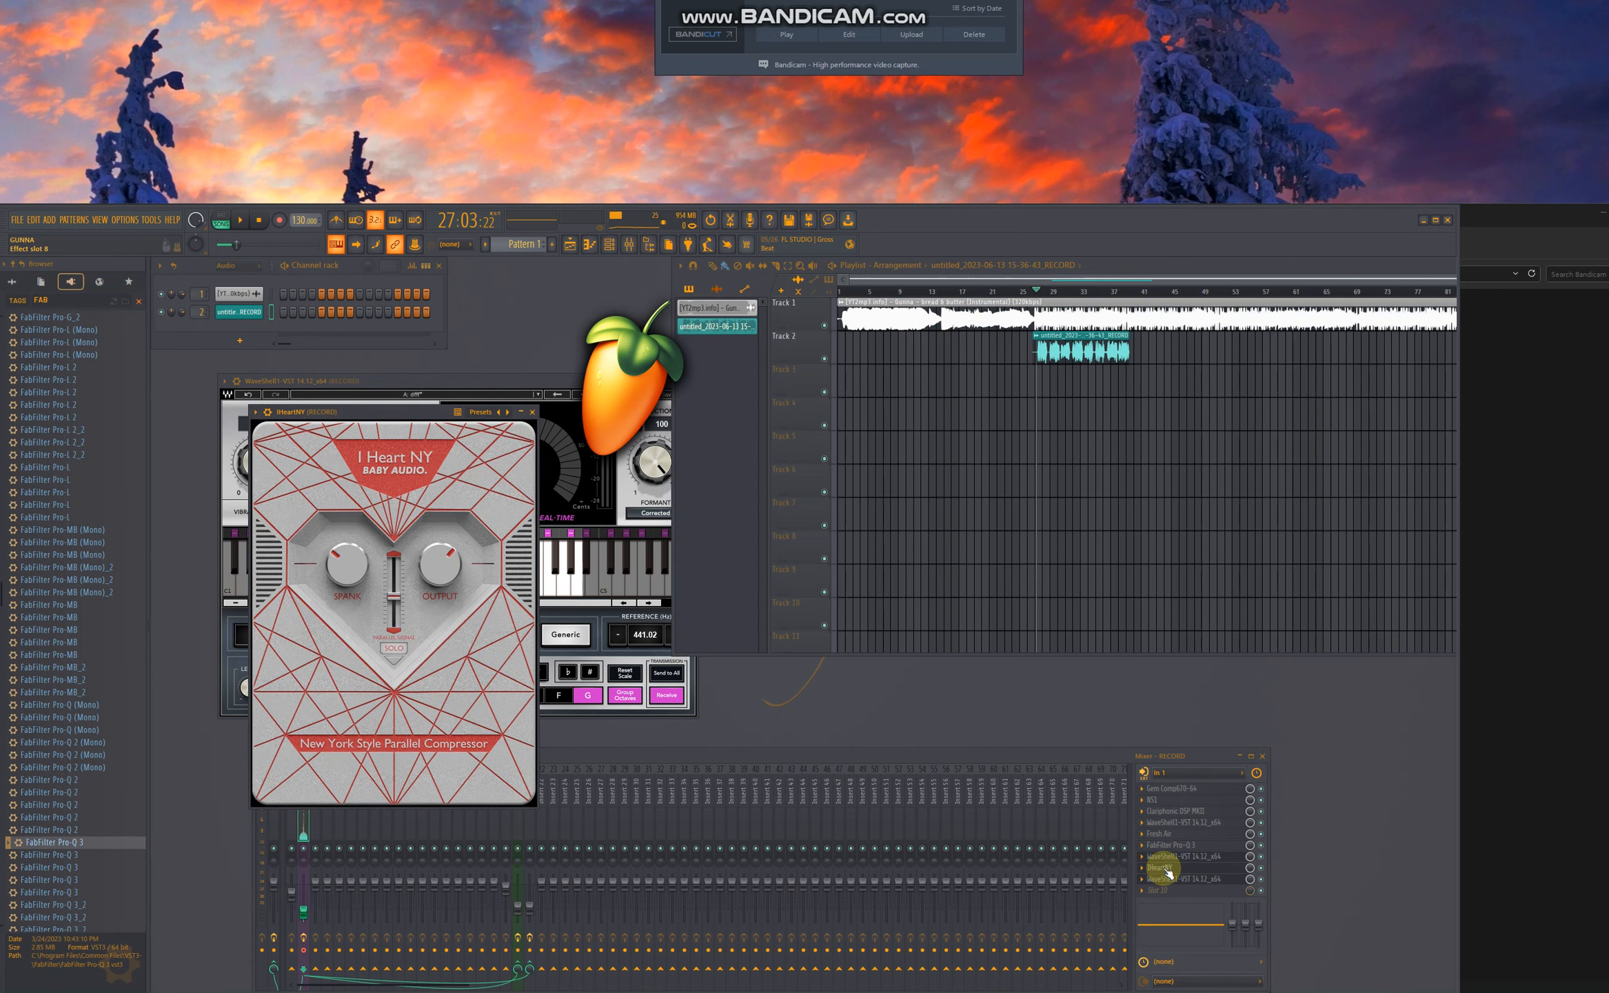
click(533, 412)
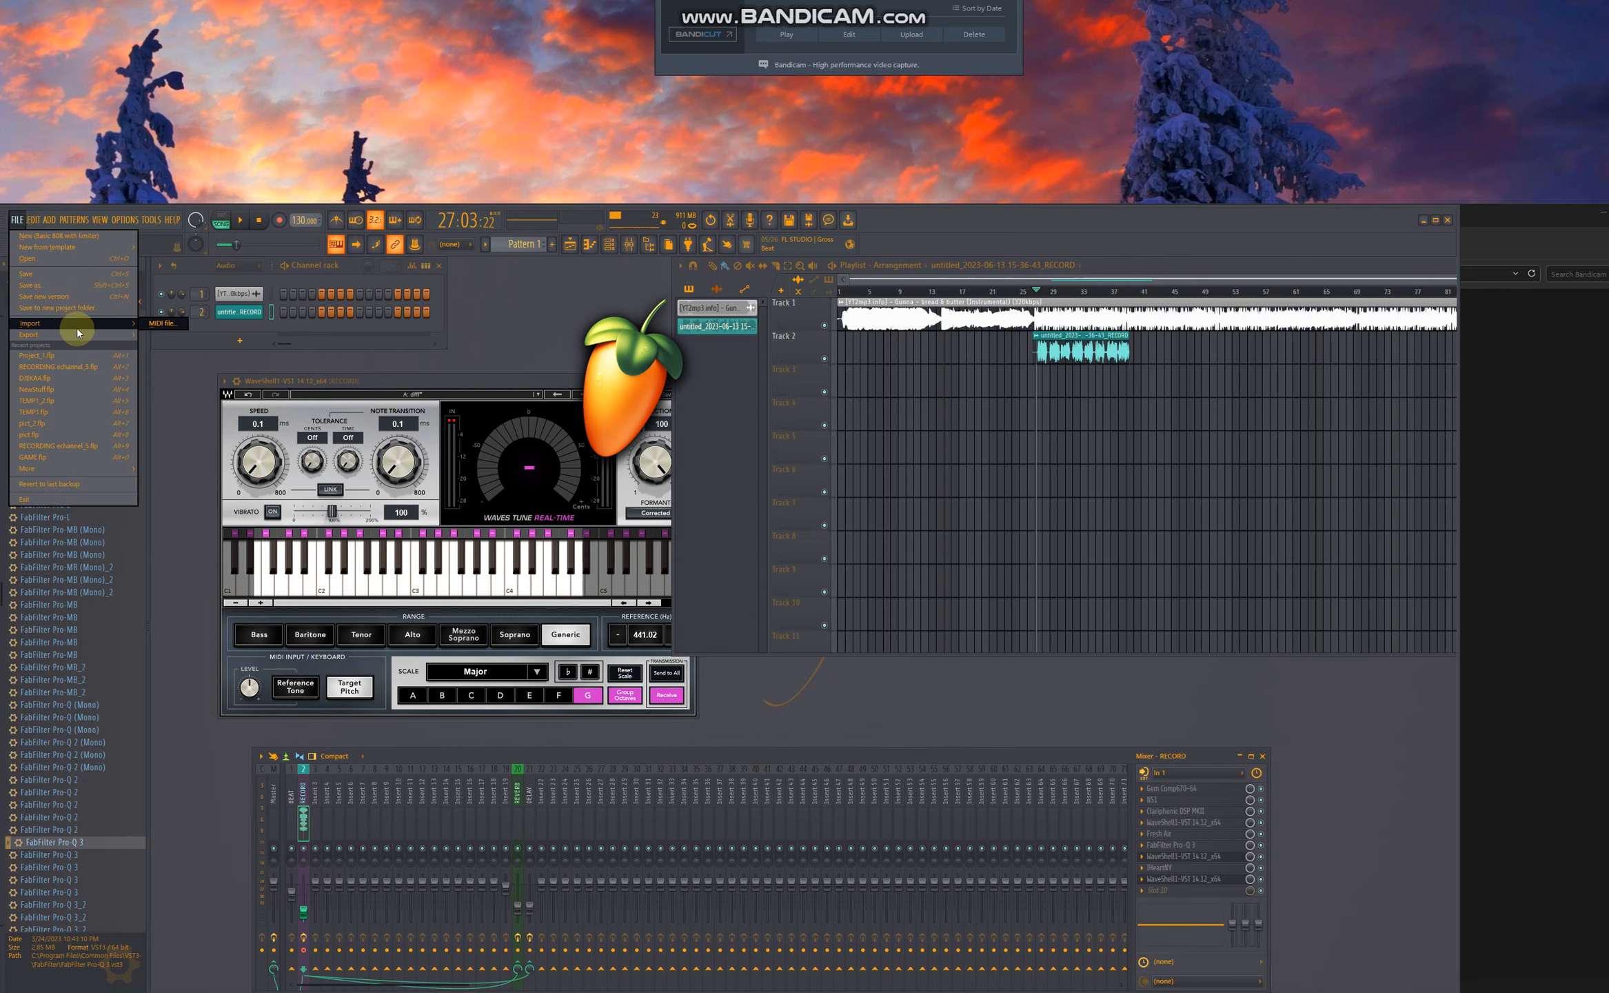
Save the project as Project_1.flp on the Desktop
click(30, 285)
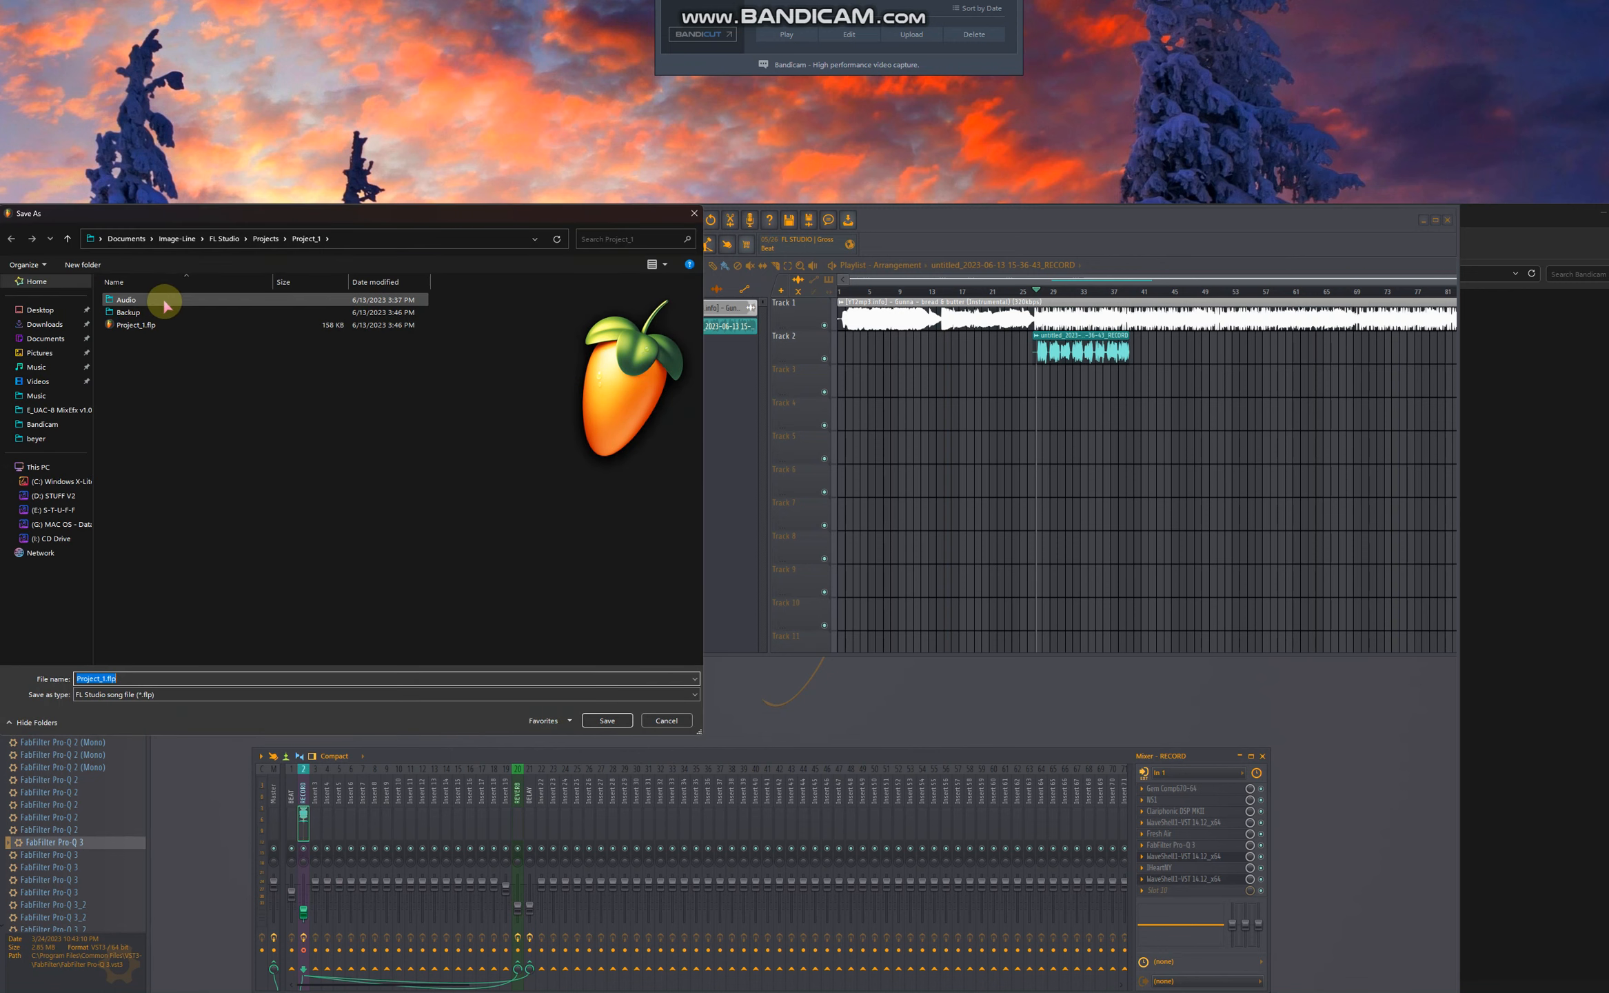
click(39, 309)
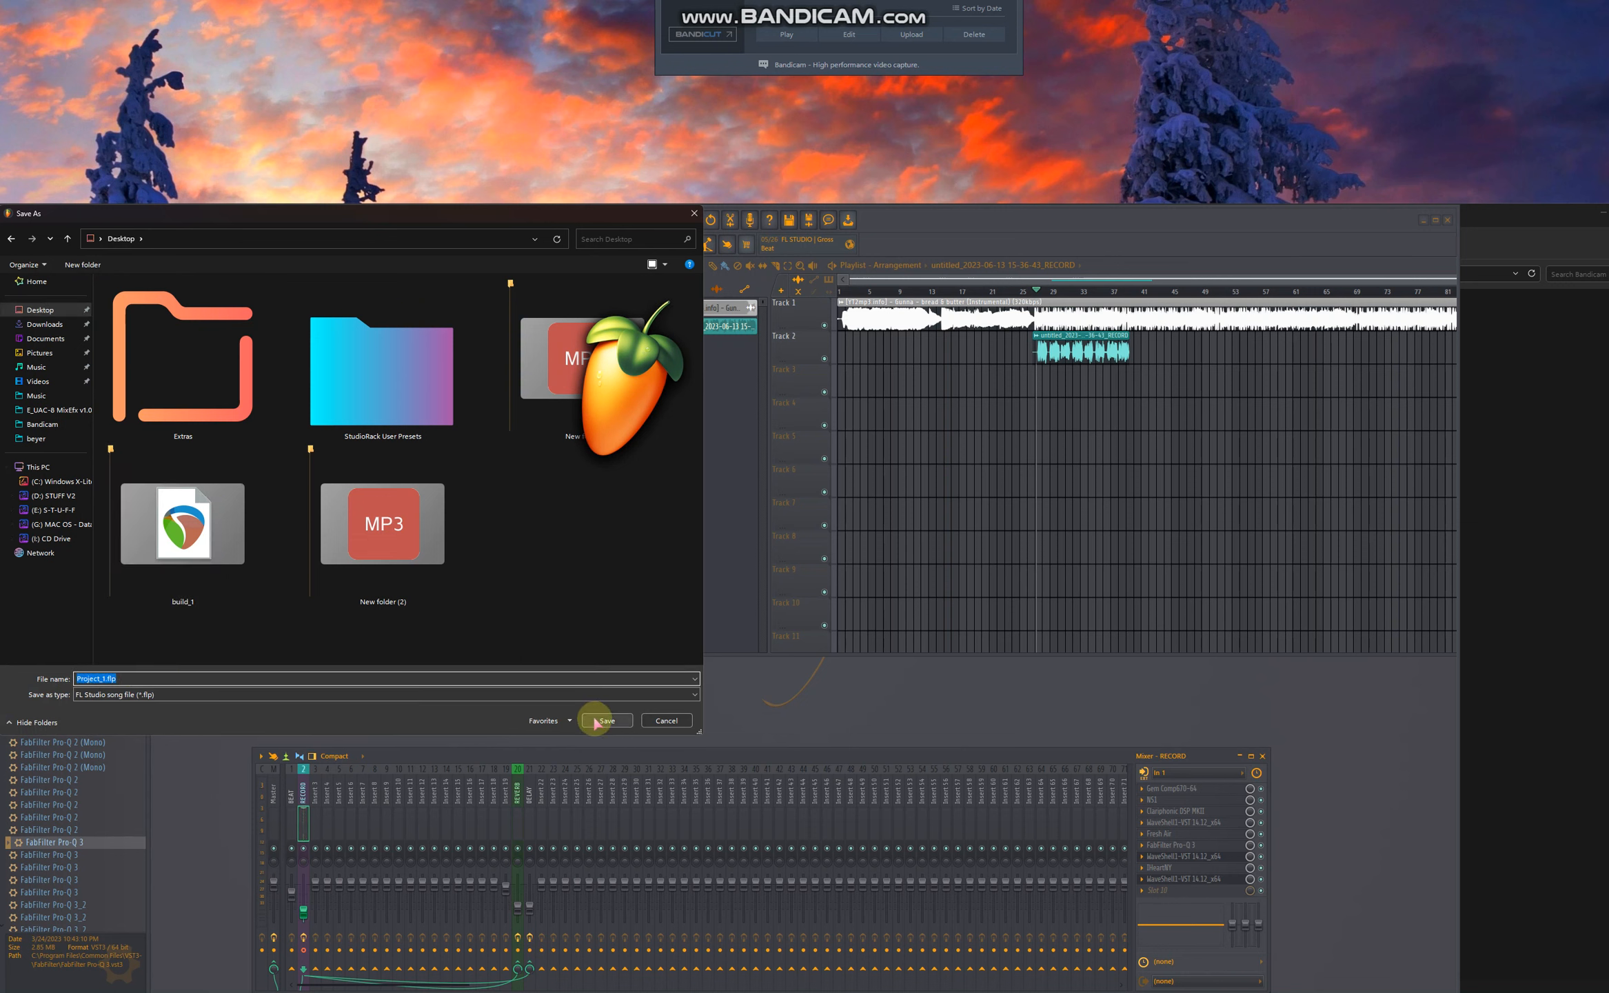
click(604, 720)
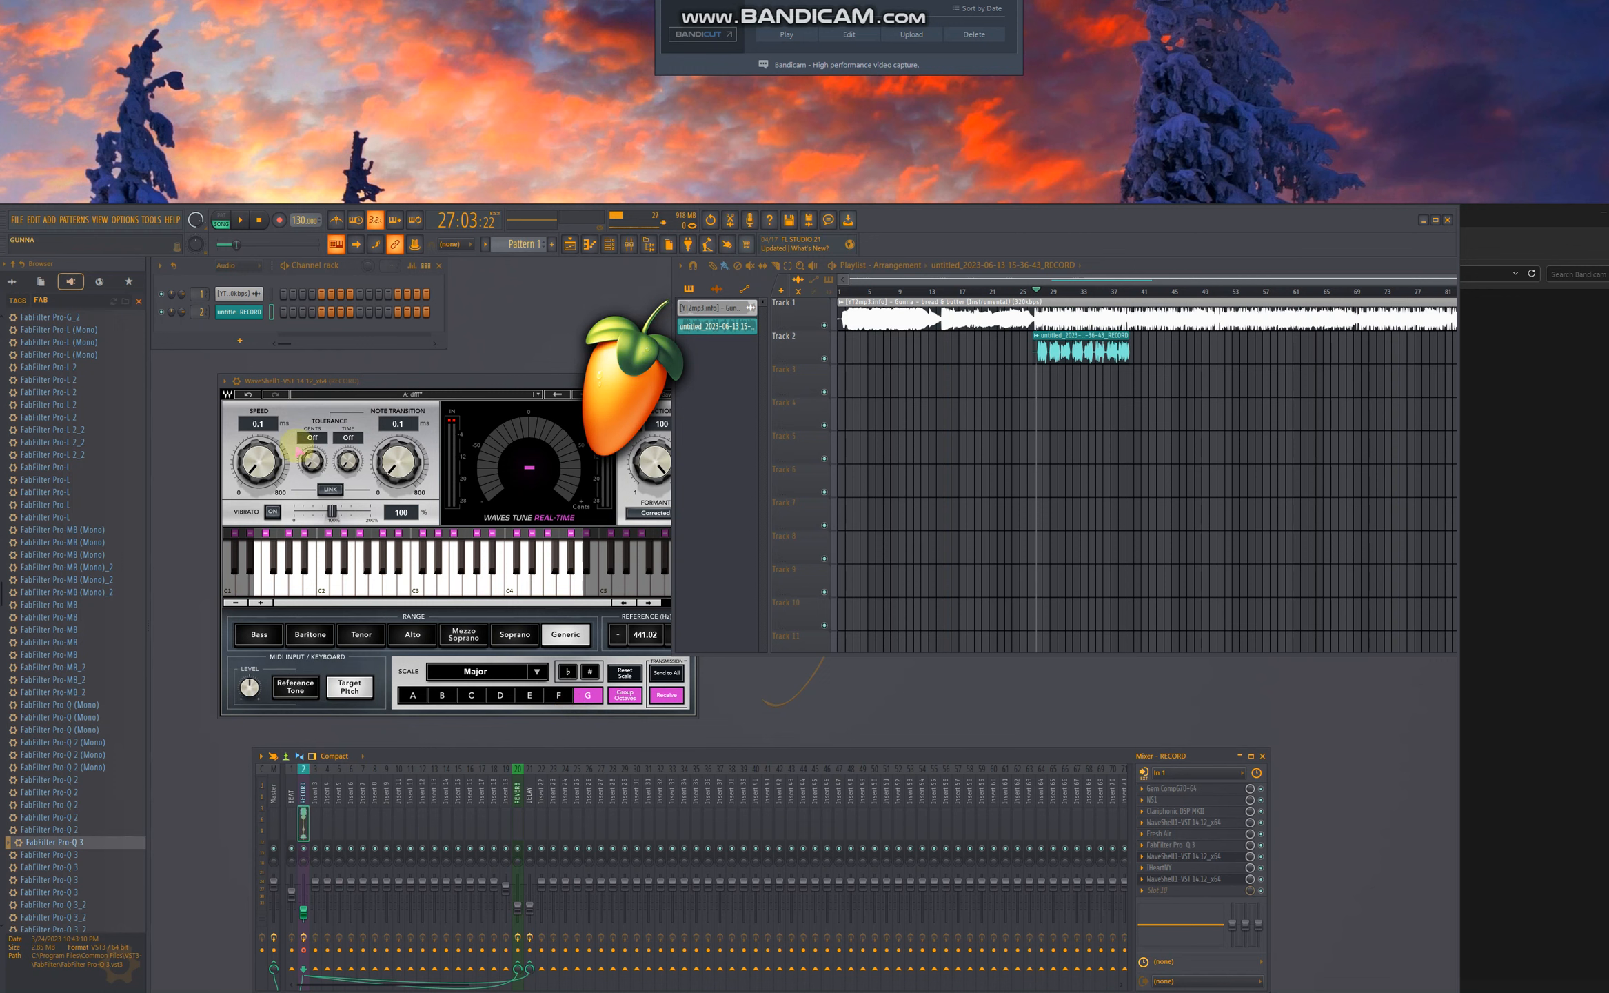